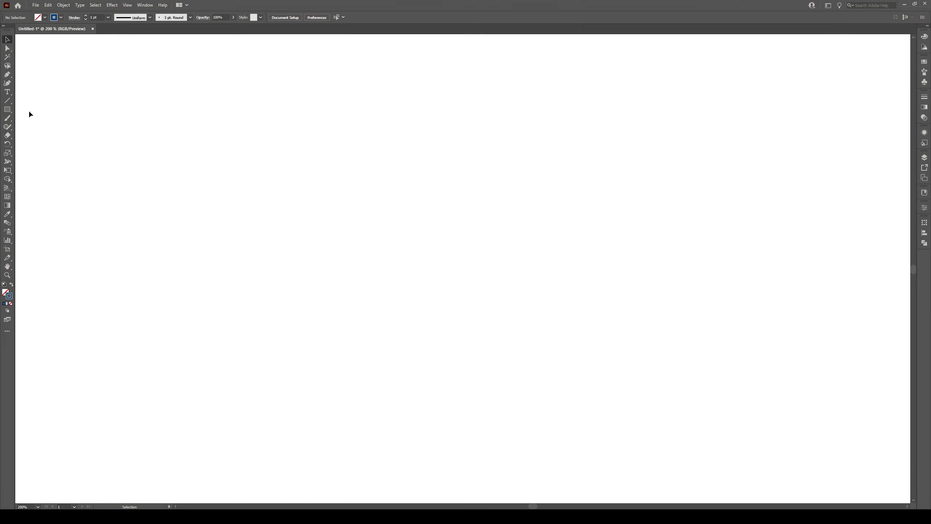
# Draw a 30 × 200 pt rounded rectangle pill with fully rounded ends.
pyautogui.click(7, 109)
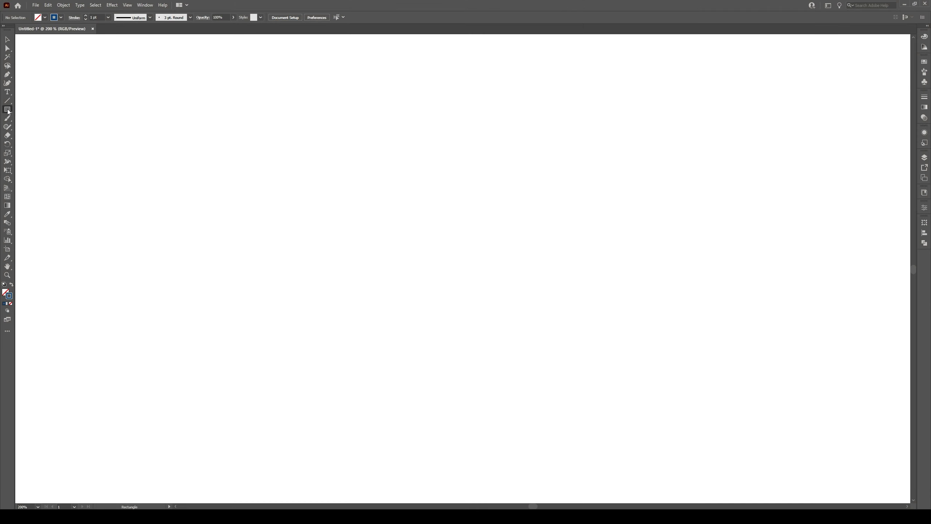
pyautogui.click(8, 109)
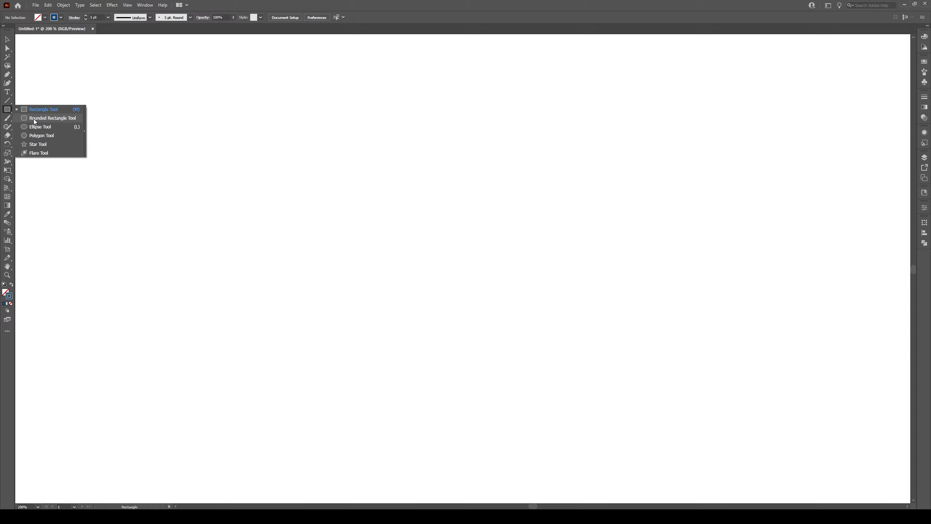
pyautogui.click(52, 117)
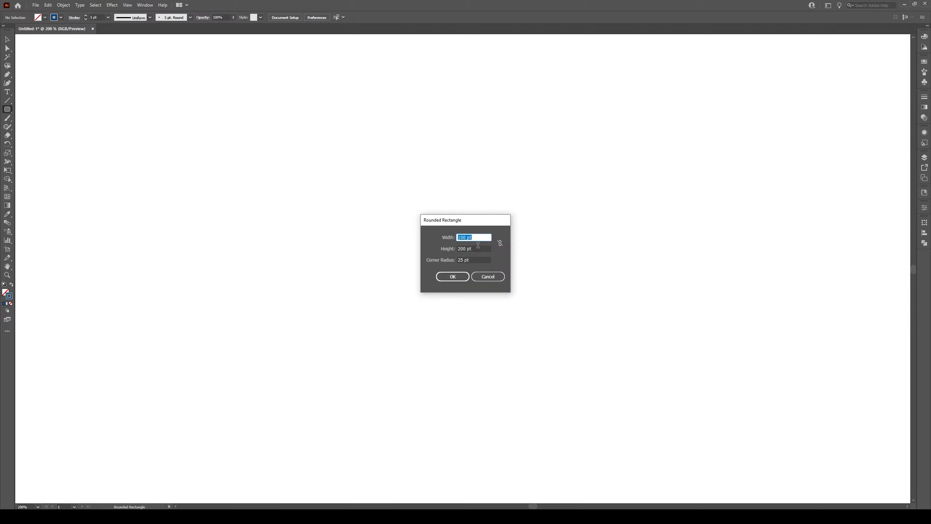
pyautogui.write('30')
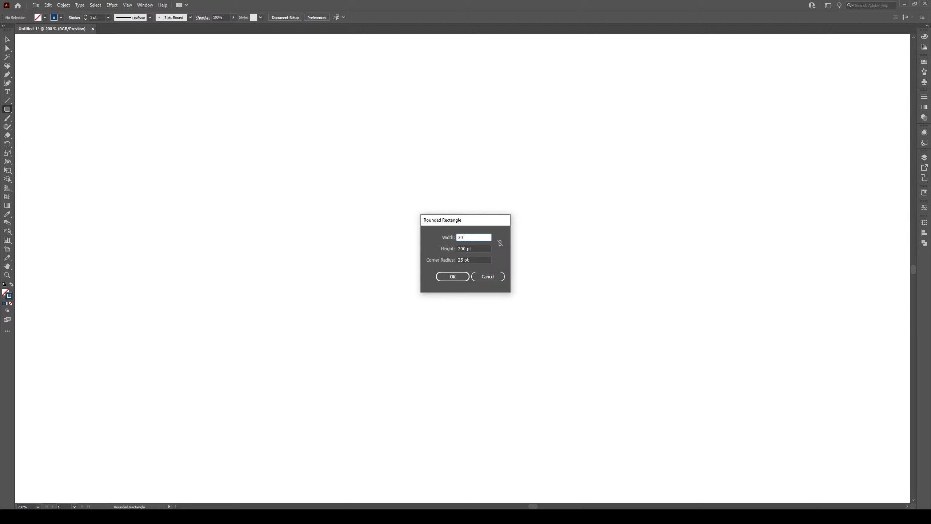
pyautogui.press('Tab')
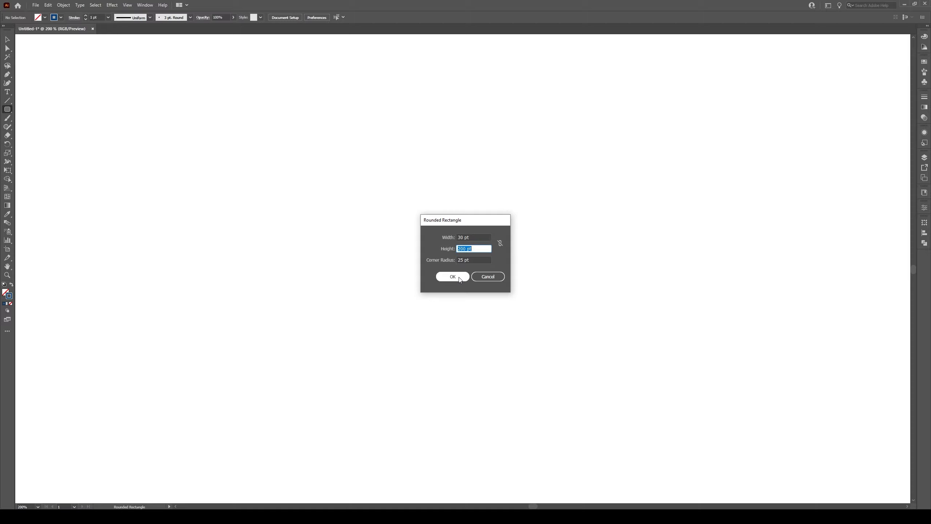
pyautogui.click(452, 276)
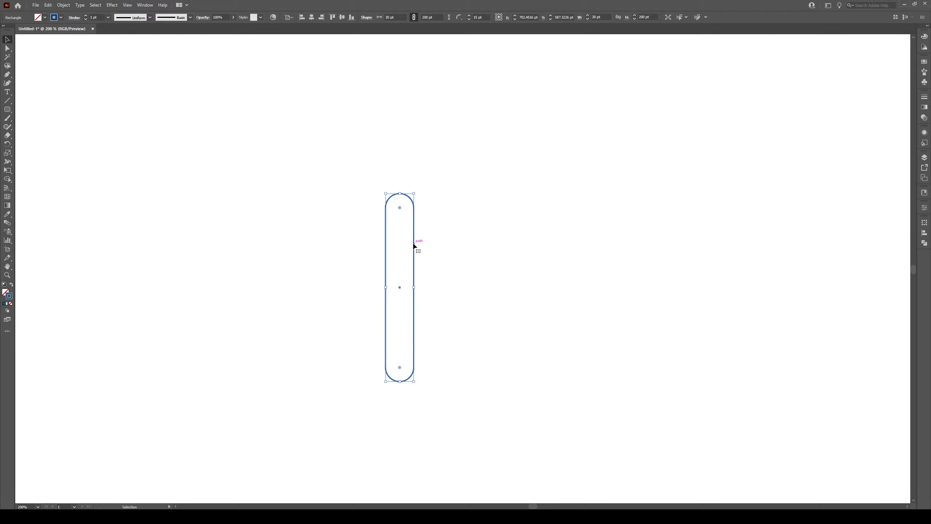
# Duplicate the pill into a second leg, then add half-height arm copies on both sides.
pyautogui.moveTo(414, 246); pyautogui.dragTo(405, 245)
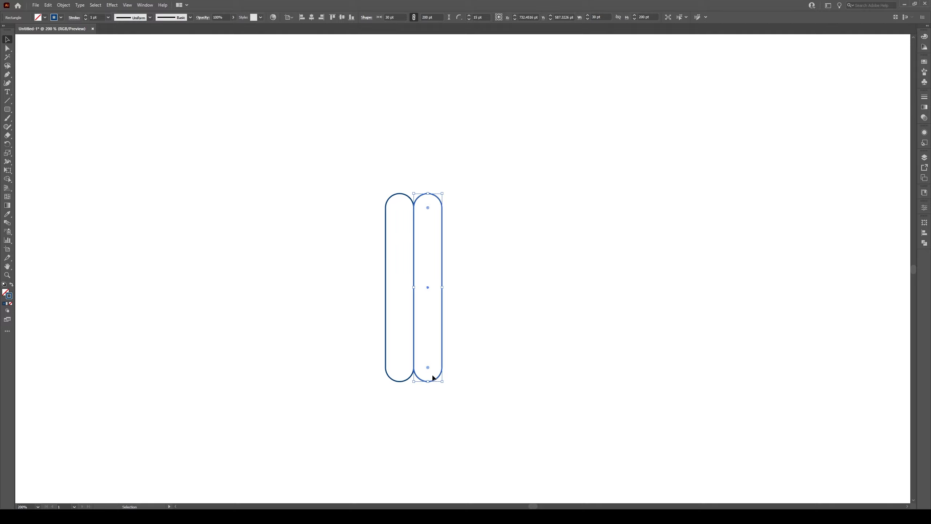
pyautogui.moveTo(428, 287); pyautogui.dragTo(452, 326)
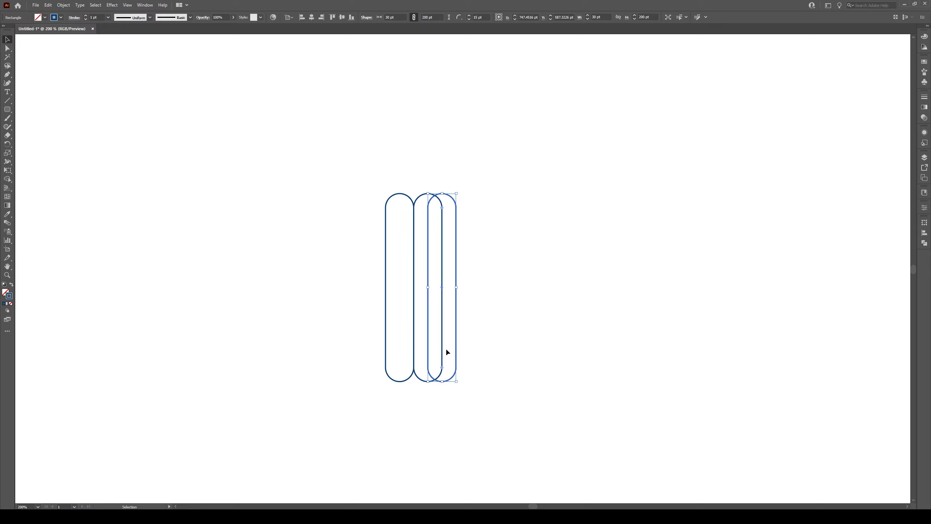
pyautogui.moveTo(443, 380); pyautogui.dragTo(446, 291)
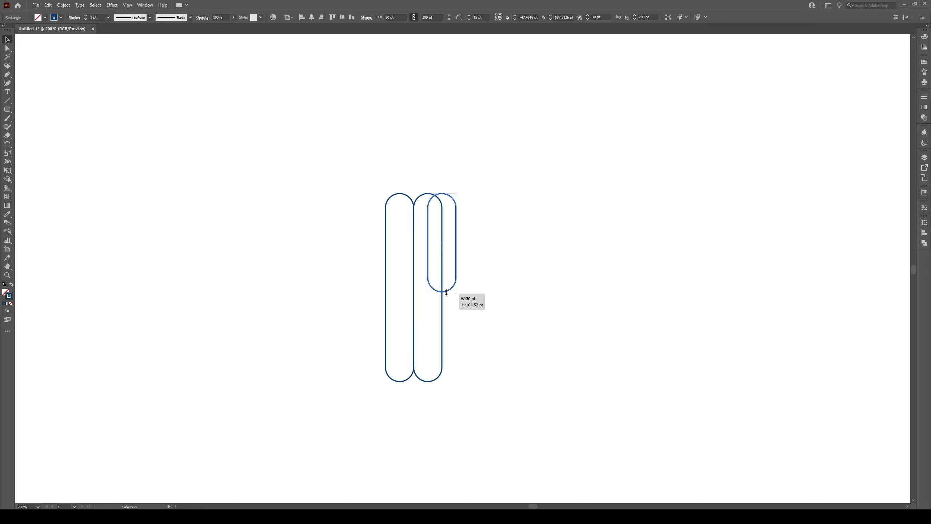
pyautogui.moveTo(446, 291); pyautogui.dragTo(442, 298)
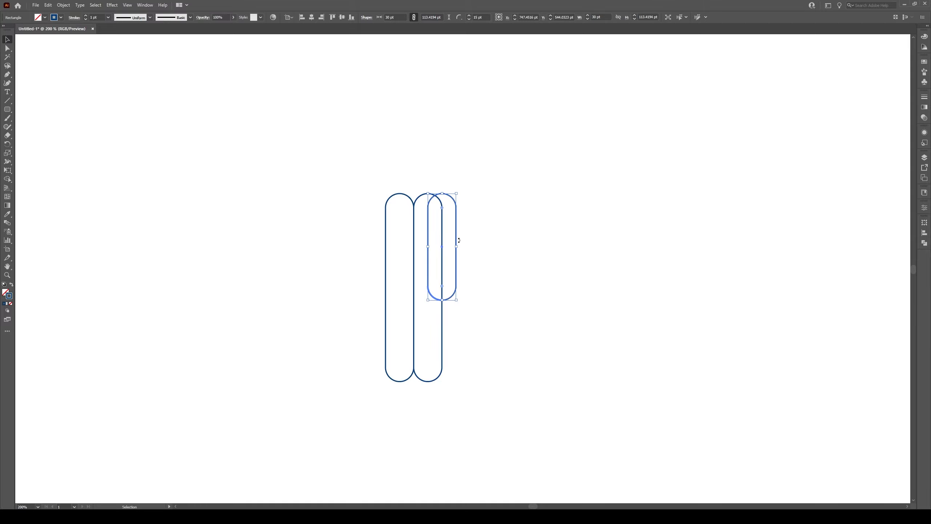
pyautogui.moveTo(477, 350)
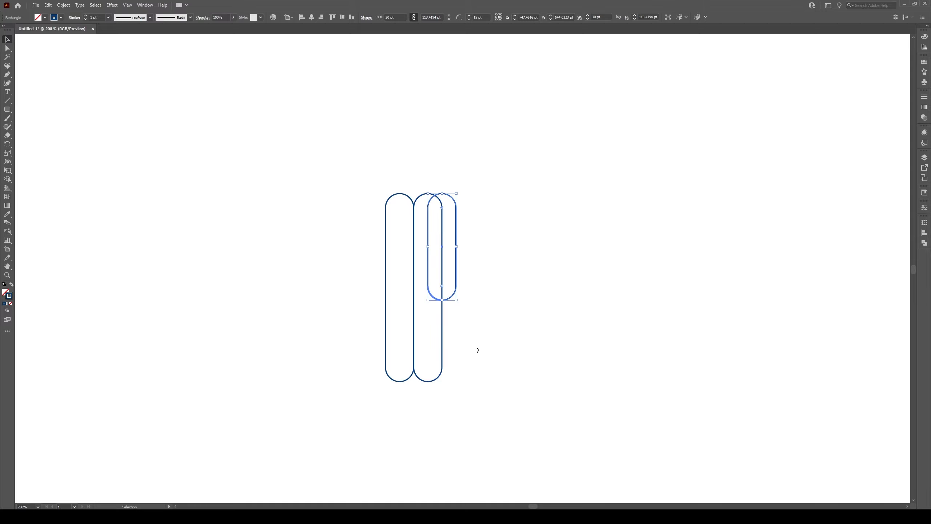
pyautogui.moveTo(443, 246); pyautogui.dragTo(440, 247)
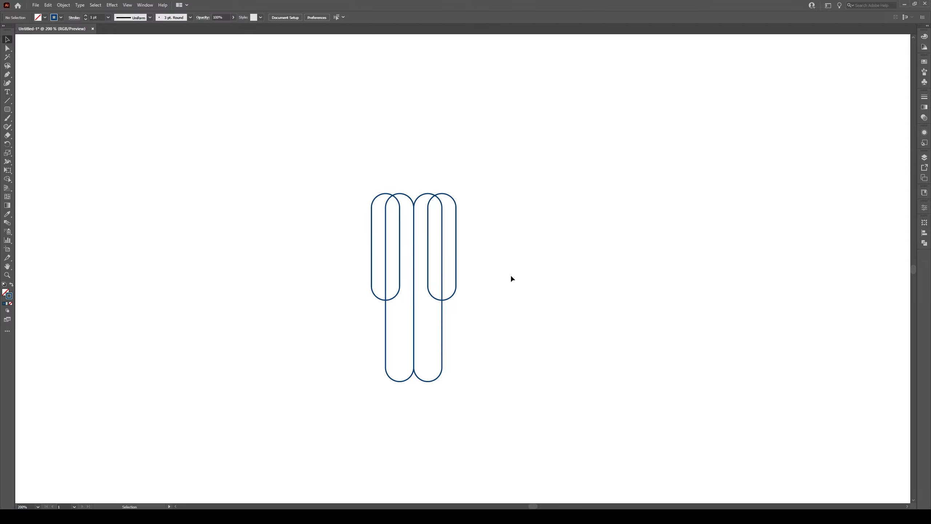
pyautogui.moveTo(346, 220)
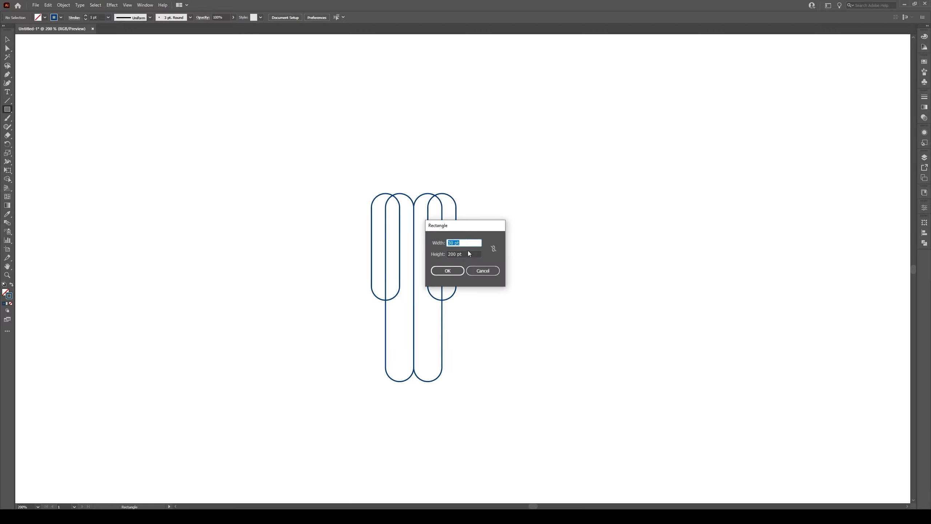
# Draw a 100 × 100 pt rectangle over the pill tops and stretch it below the arms.
pyautogui.write('100')
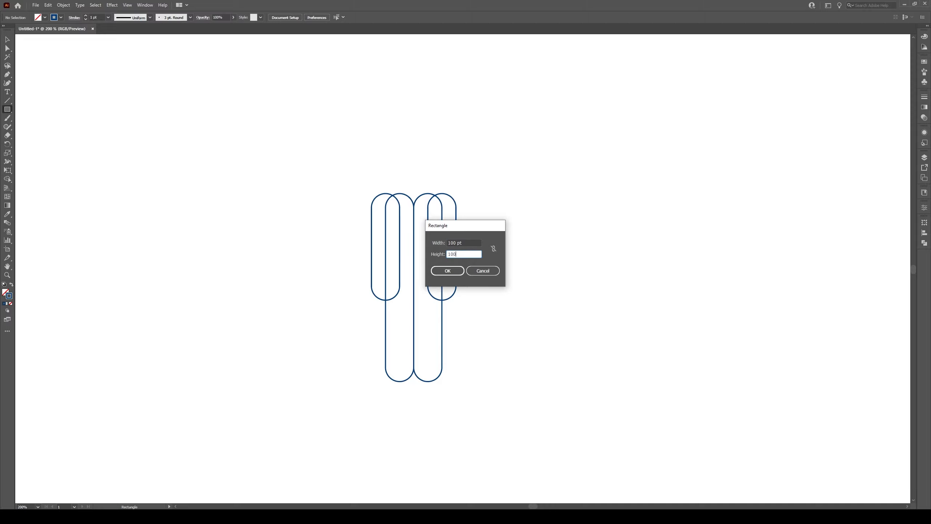
pyautogui.click(447, 271)
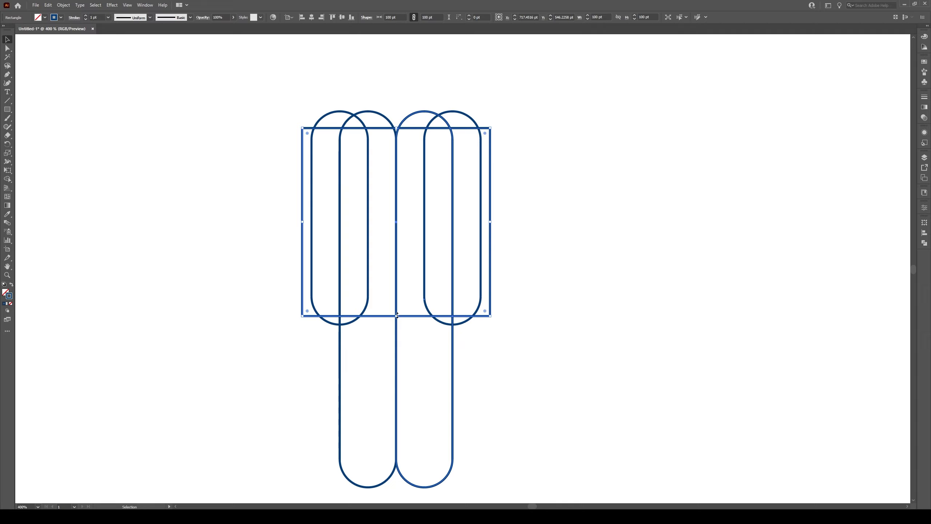
pyautogui.moveTo(396, 314); pyautogui.dragTo(396, 344)
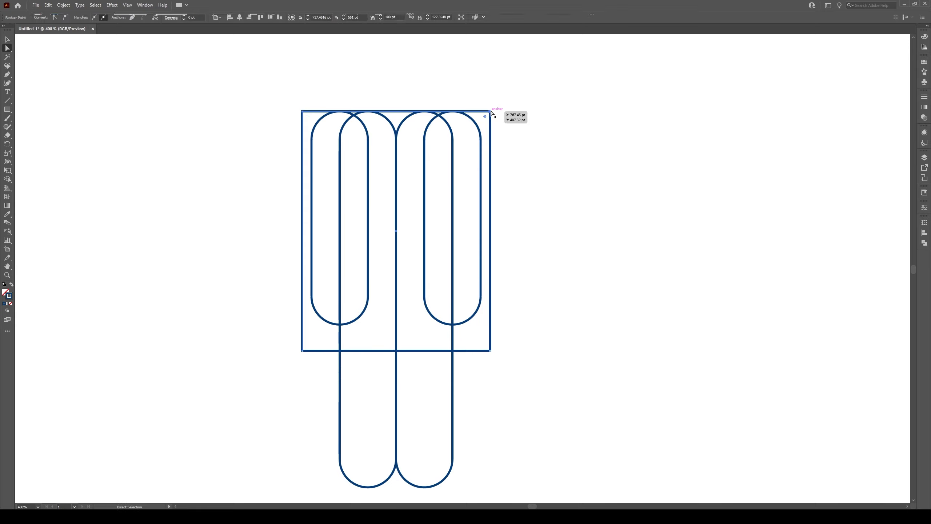
# Drag the rectangle's top-right and top-left anchors inward to form a trapezoid dress.
pyautogui.moveTo(489, 114); pyautogui.dragTo(483, 114)
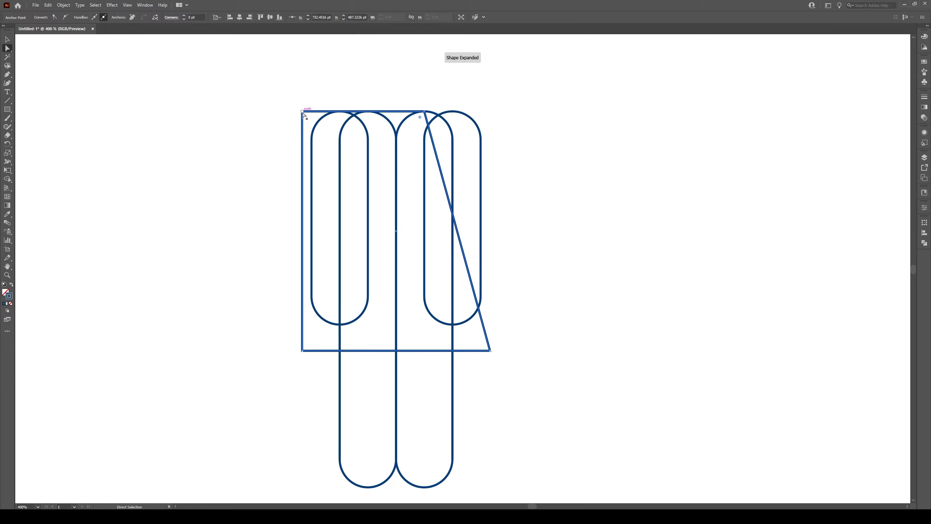
pyautogui.moveTo(303, 113); pyautogui.dragTo(321, 113)
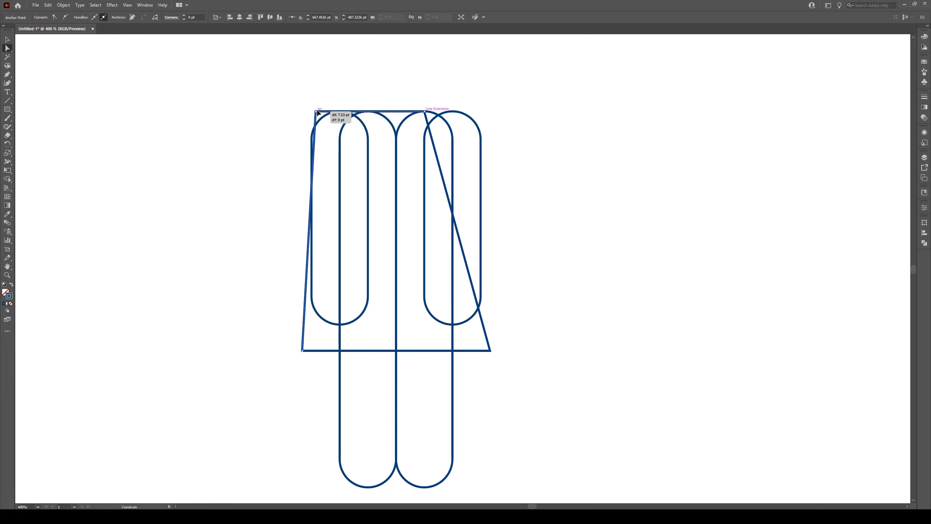
pyautogui.moveTo(318, 113); pyautogui.dragTo(366, 116)
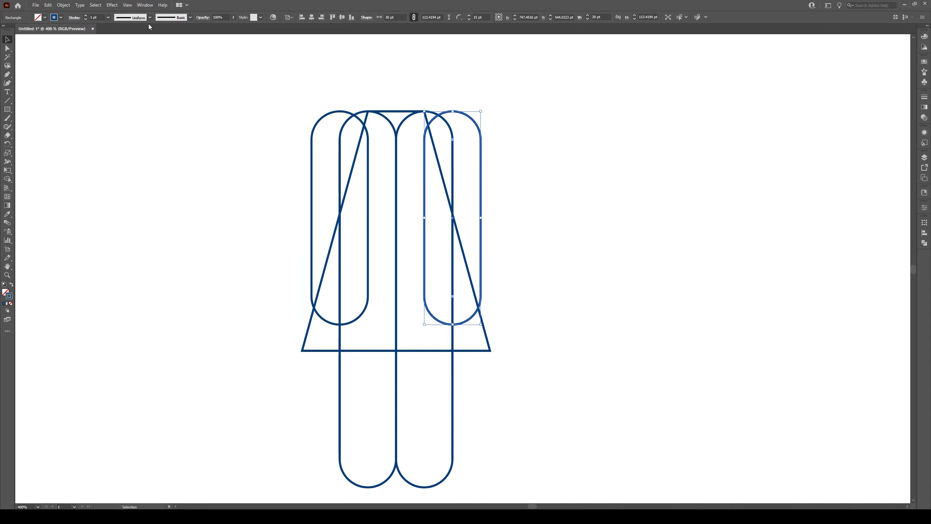
# Rotate the right arm pill by 13 degrees.
pyautogui.click(62, 5)
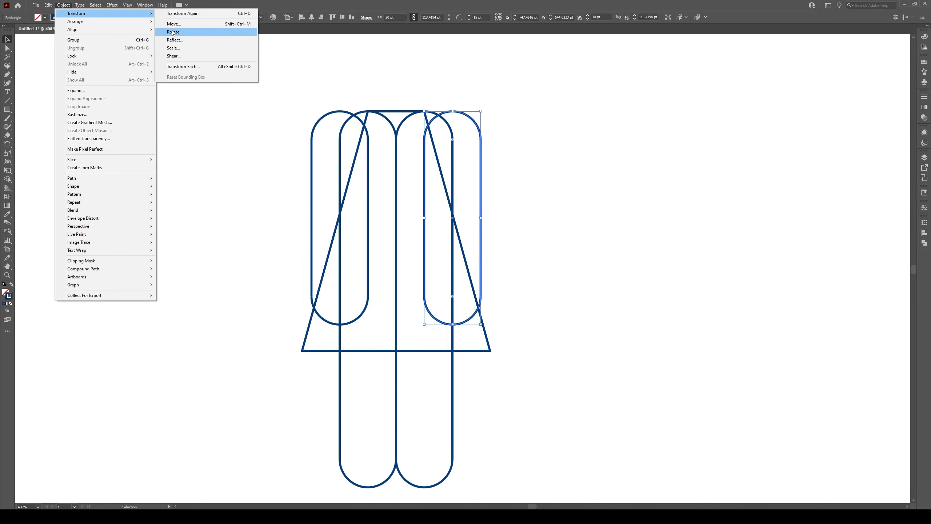
pyautogui.click(173, 32)
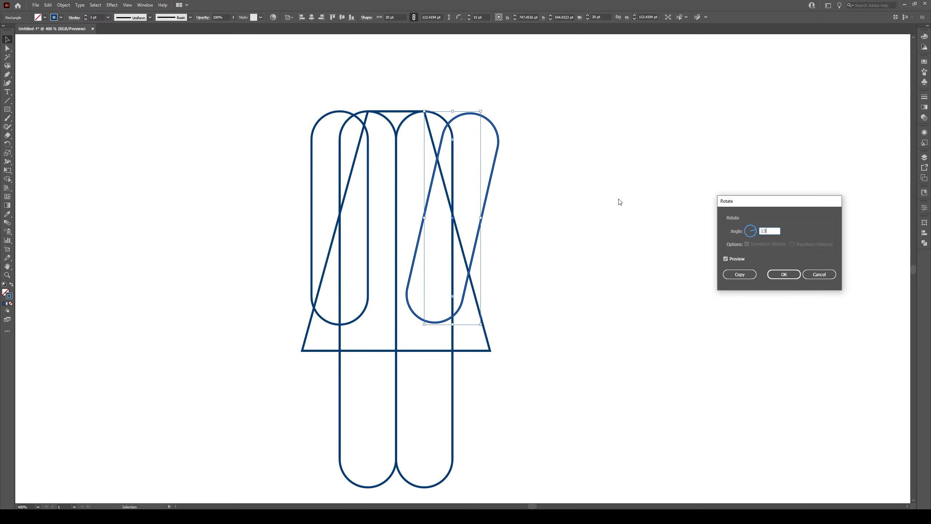
pyautogui.click(783, 274)
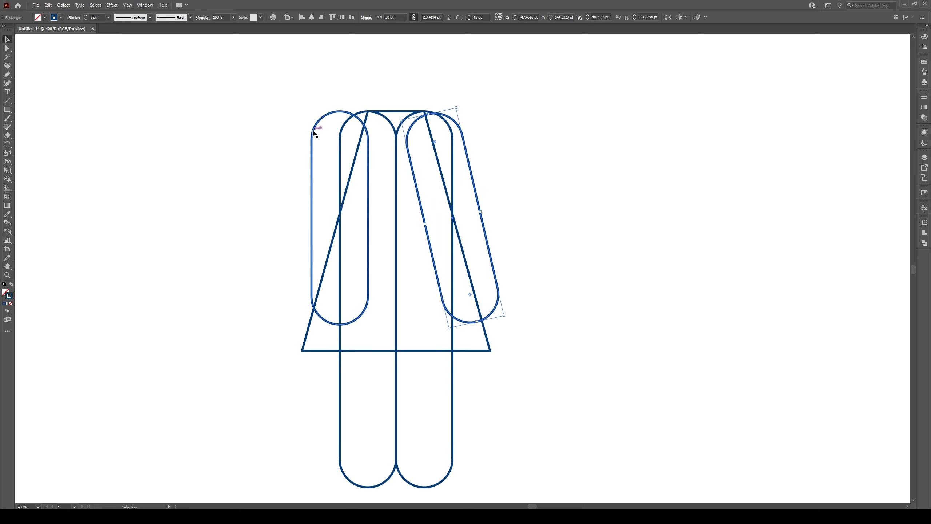
# Rotate the left arm pill by -13 degrees.
pyautogui.click(63, 5)
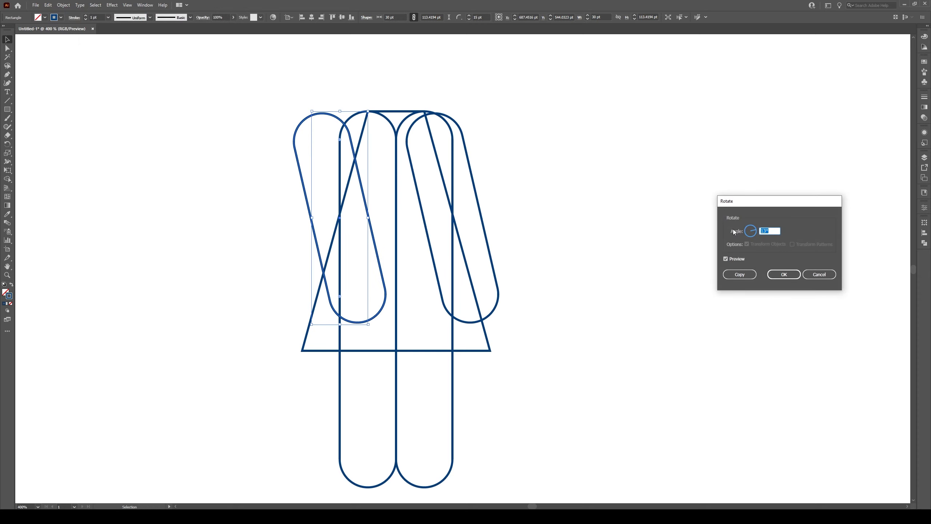
pyautogui.write('-13')
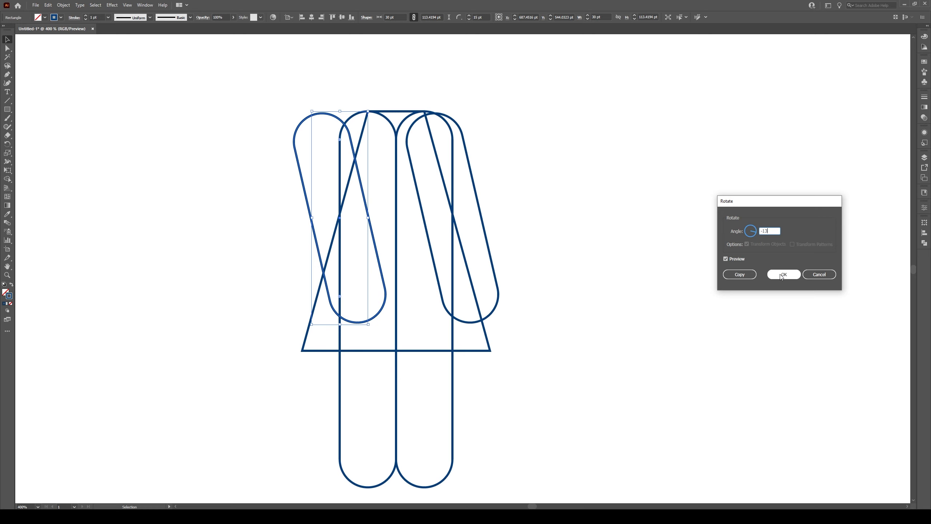
pyautogui.click(783, 274)
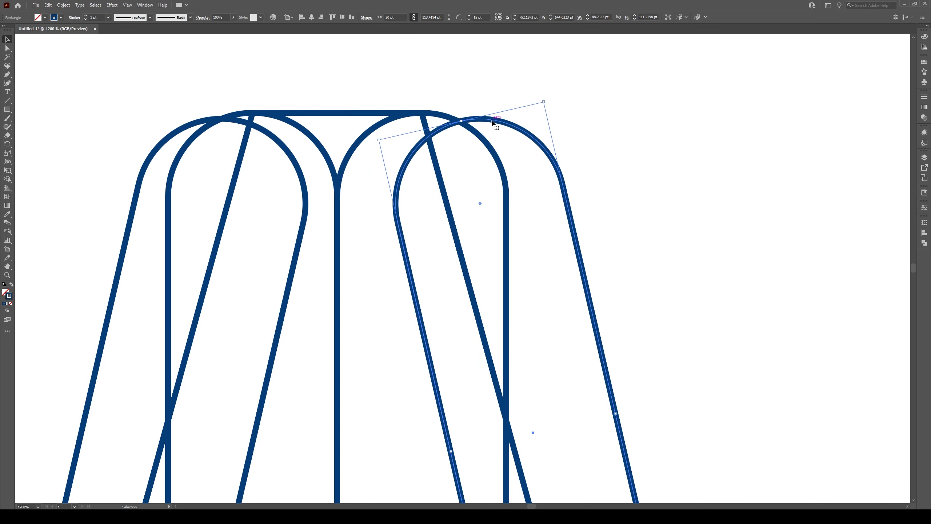
# Nudge the tilted right arm up so its top meets the dress shoulder.
pyautogui.moveTo(496, 122); pyautogui.dragTo(492, 116)
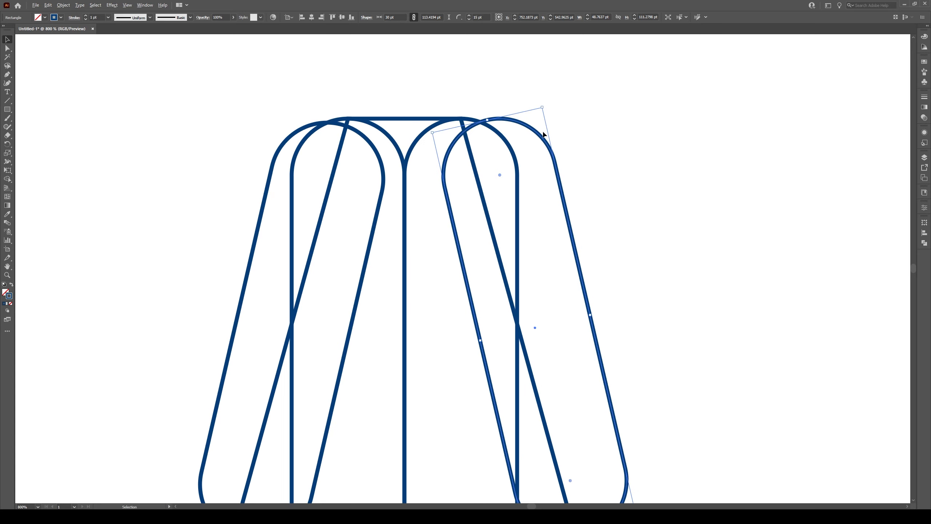
pyautogui.moveTo(370, 234)
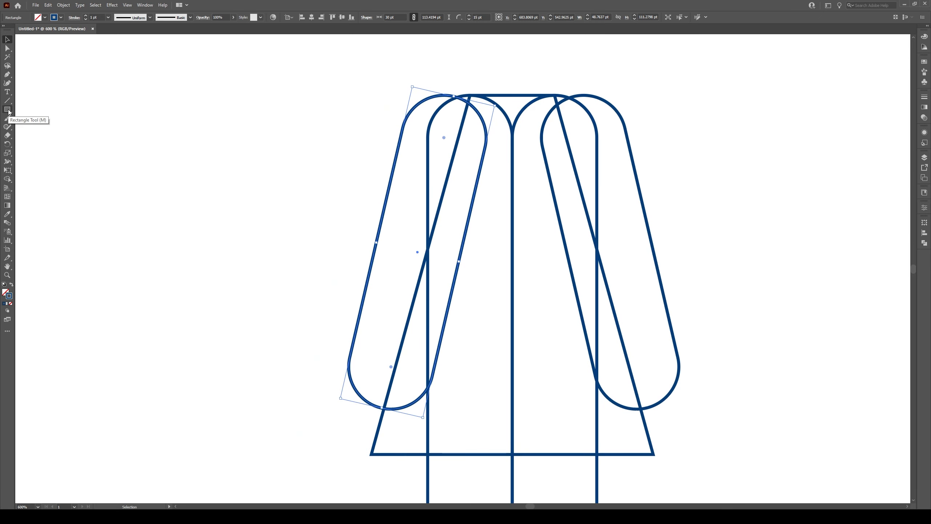
# Stretch the rounded top shape right and left until it spans both shoulders.
pyautogui.click(124, 85)
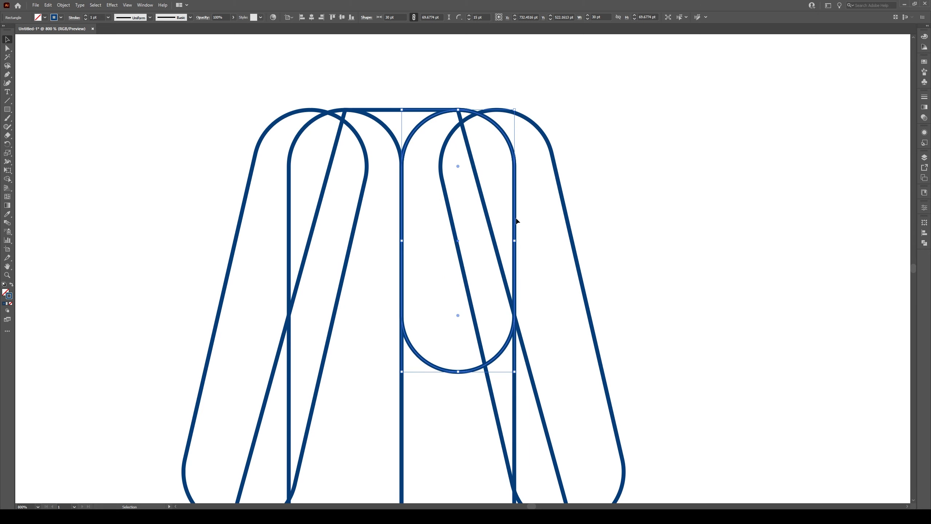
pyautogui.moveTo(514, 240); pyautogui.dragTo(545, 244)
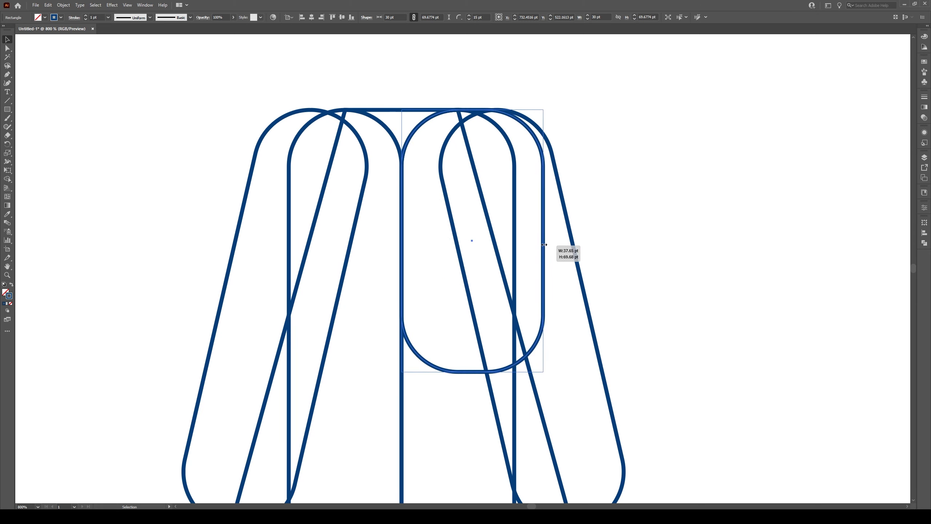
pyautogui.moveTo(544, 244); pyautogui.dragTo(553, 247)
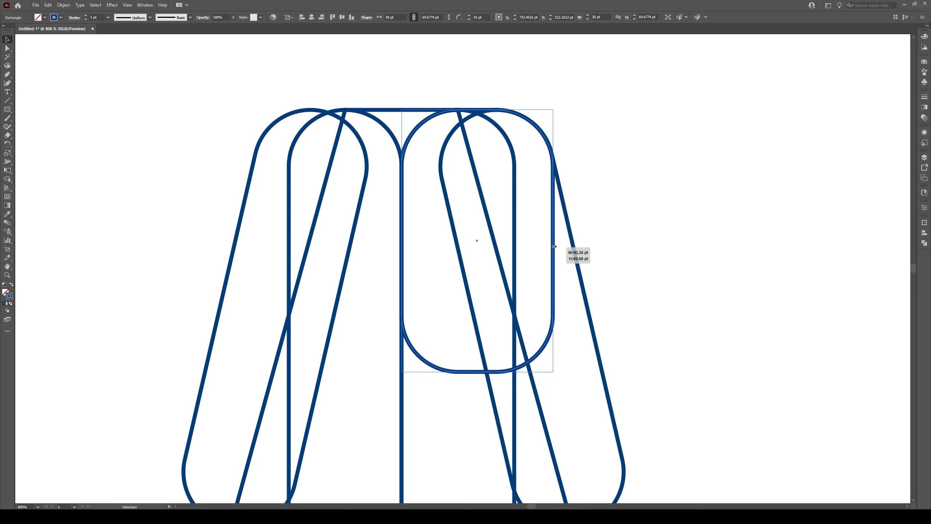
pyautogui.moveTo(554, 247); pyautogui.dragTo(361, 235)
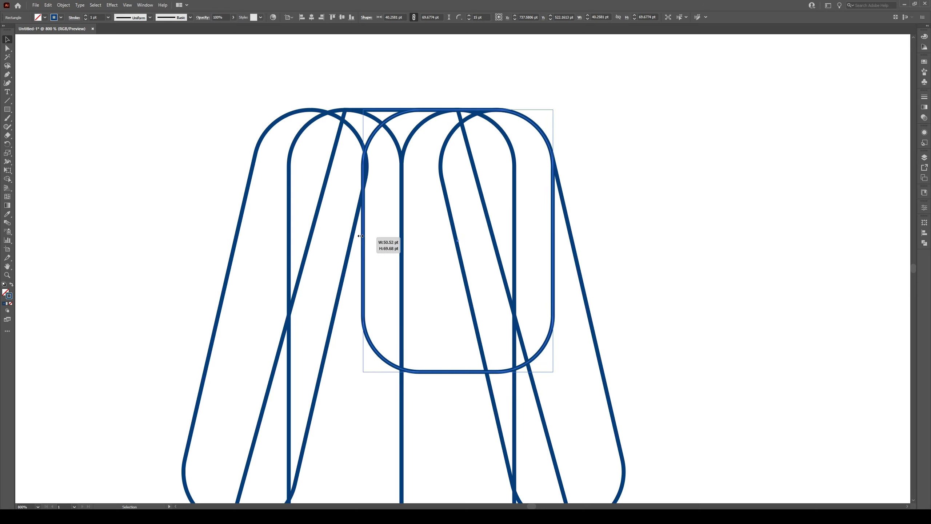
pyautogui.moveTo(362, 236); pyautogui.dragTo(256, 225)
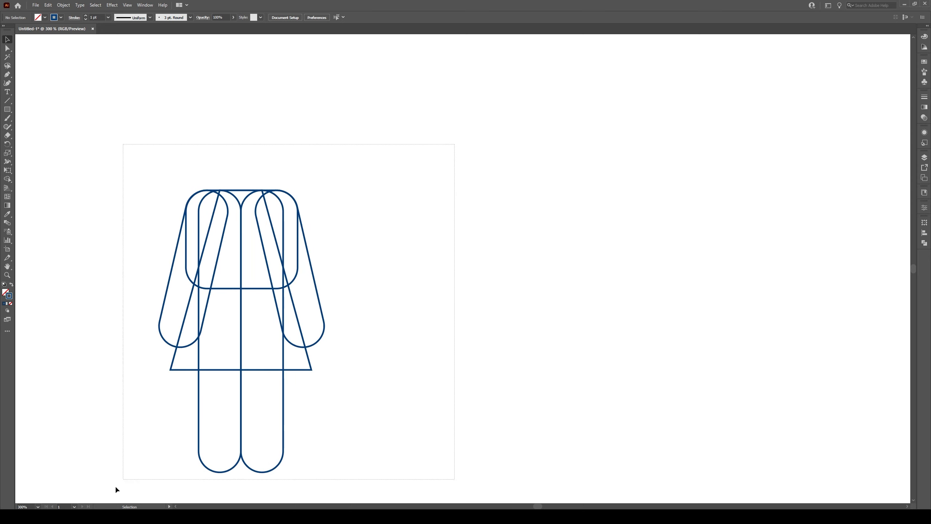
# Select all shapes with Ctrl+A and Unite them in Pathfinder.
pyautogui.press('ctrl+a')
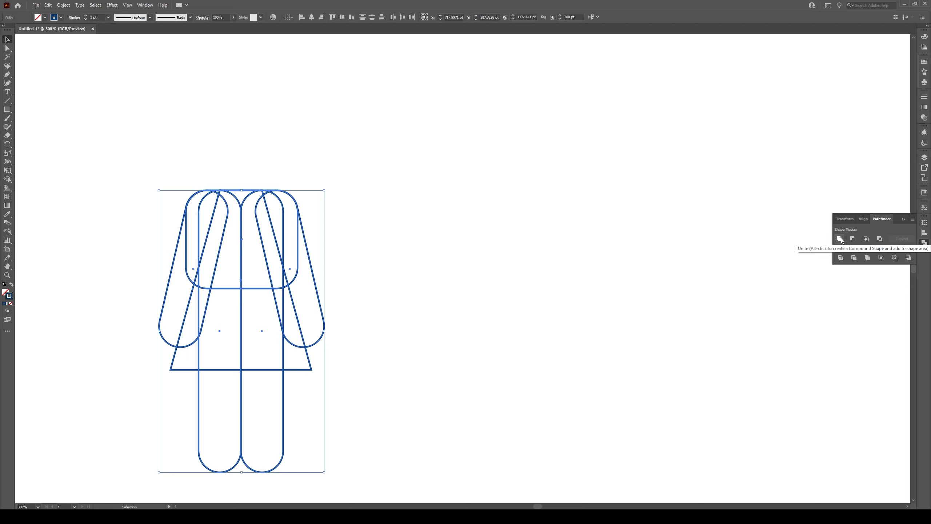
pyautogui.click(840, 238)
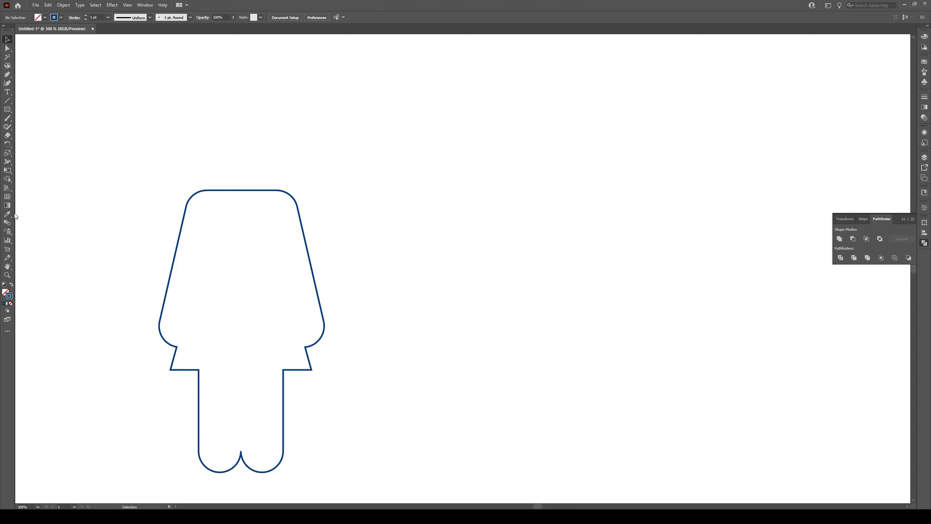
pyautogui.moveTo(7, 102)
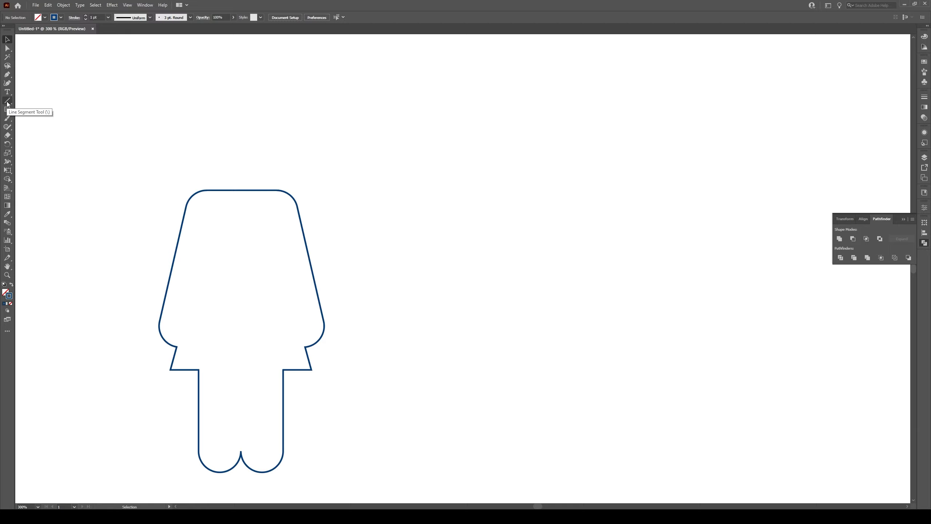
# Draw a vertical line between the legs and a slanted line rising from the left hem.
pyautogui.click(7, 101)
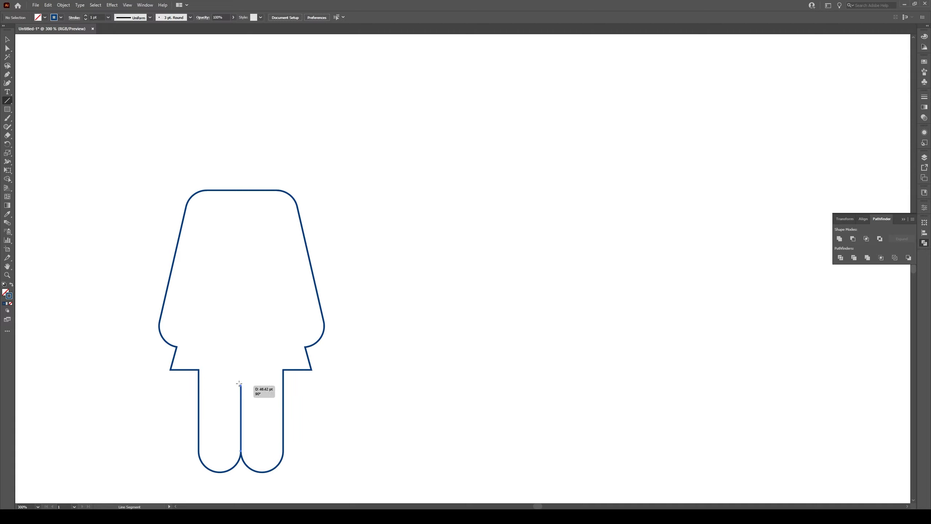
pyautogui.moveTo(239, 384); pyautogui.dragTo(240, 369)
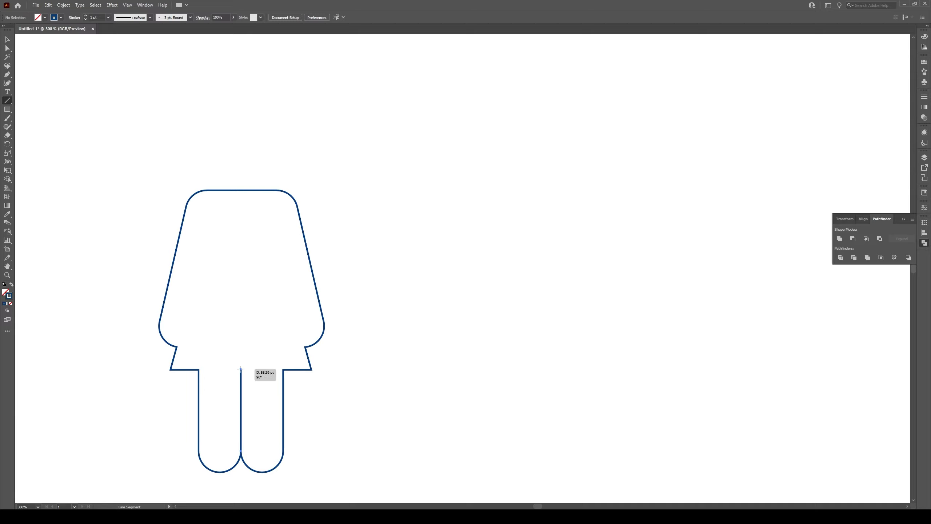
pyautogui.moveTo(240, 368); pyautogui.dragTo(240, 454)
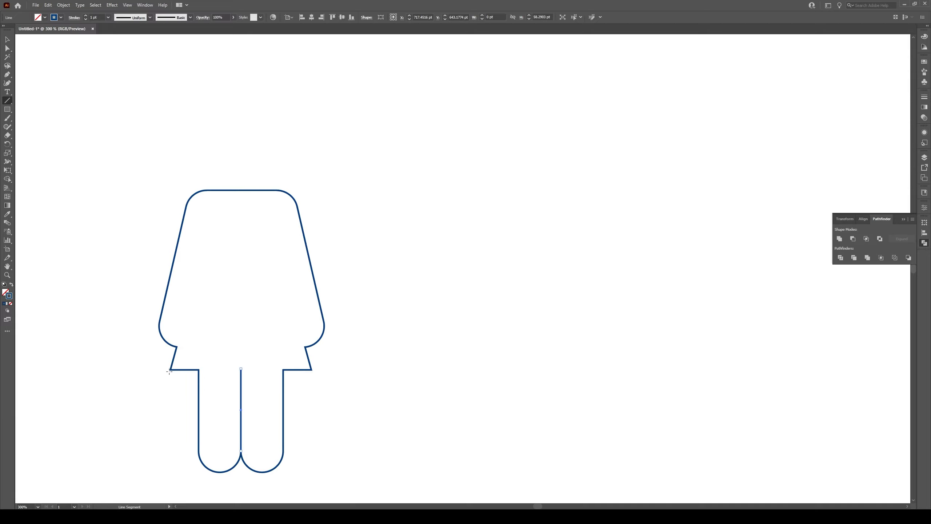
pyautogui.moveTo(170, 373); pyautogui.dragTo(213, 231)
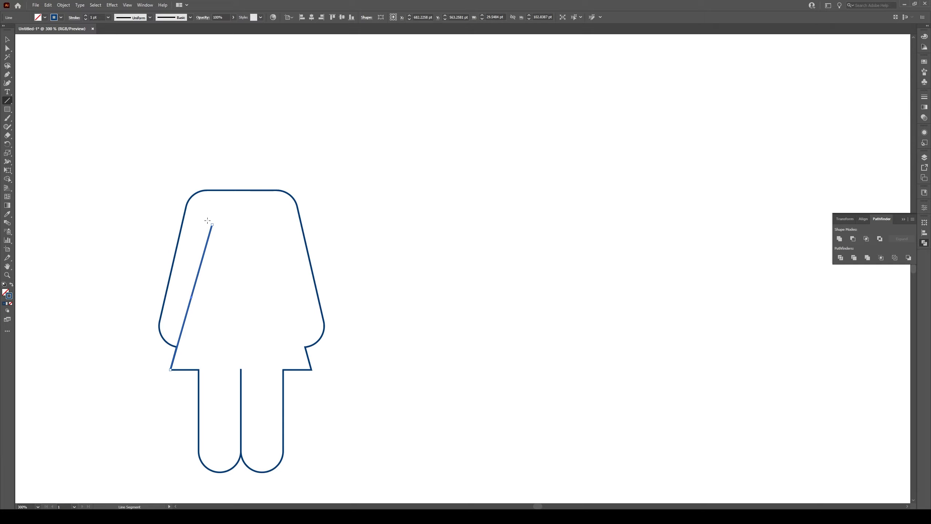
pyautogui.click(63, 4)
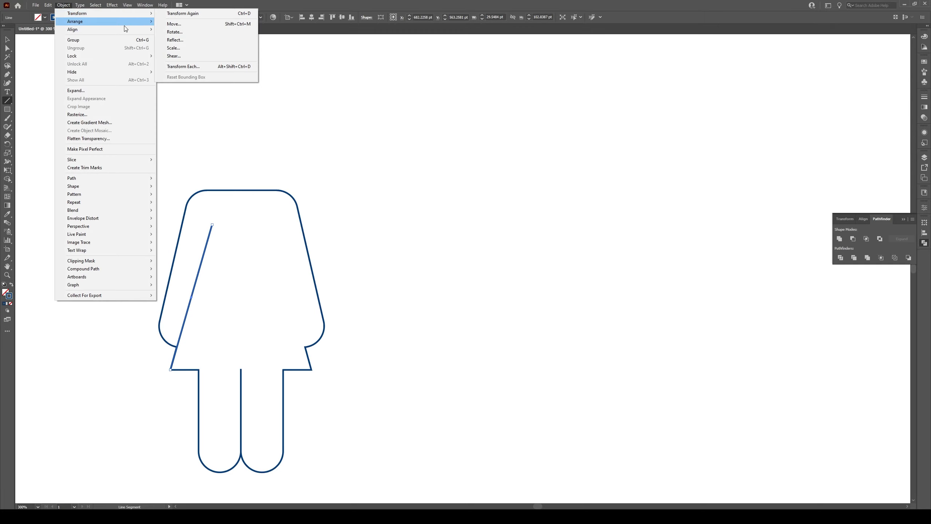
# Reflect a copy of the slanted line across the vertical axis.
pyautogui.click(175, 40)
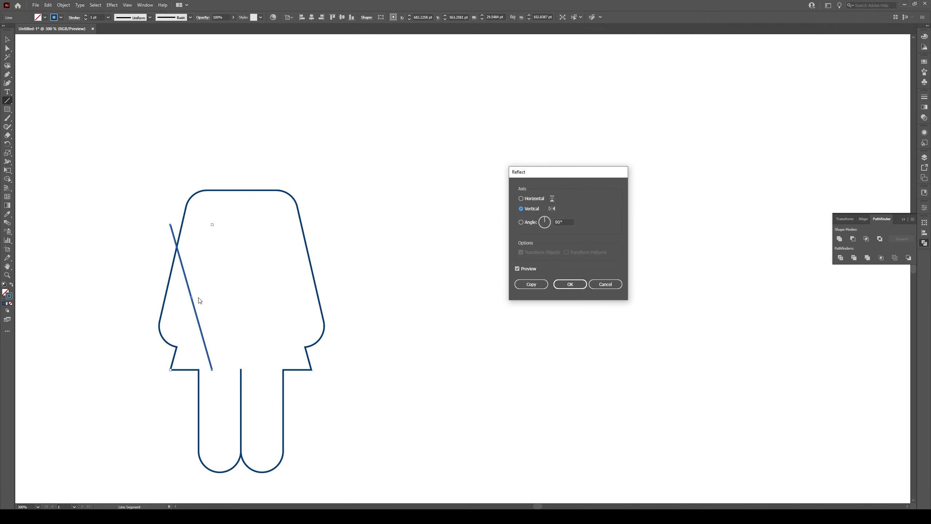
pyautogui.moveTo(559, 212)
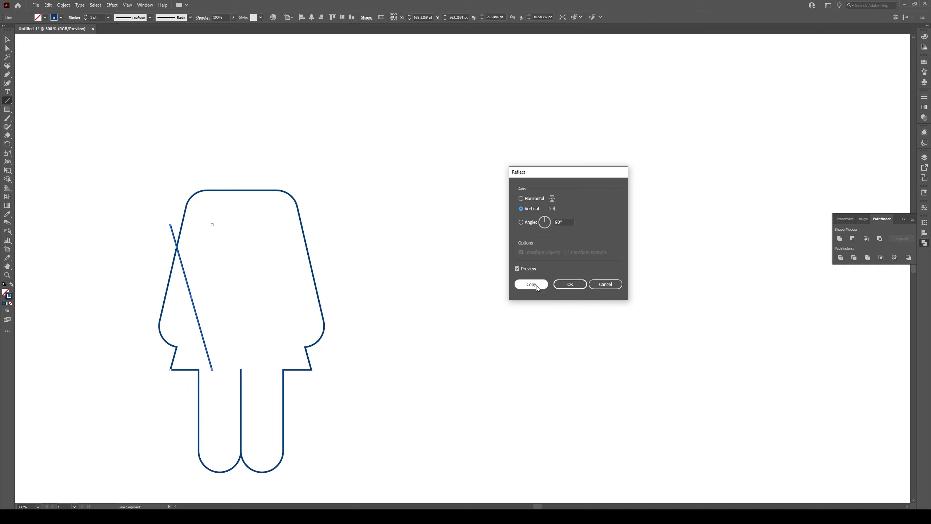
pyautogui.click(531, 284)
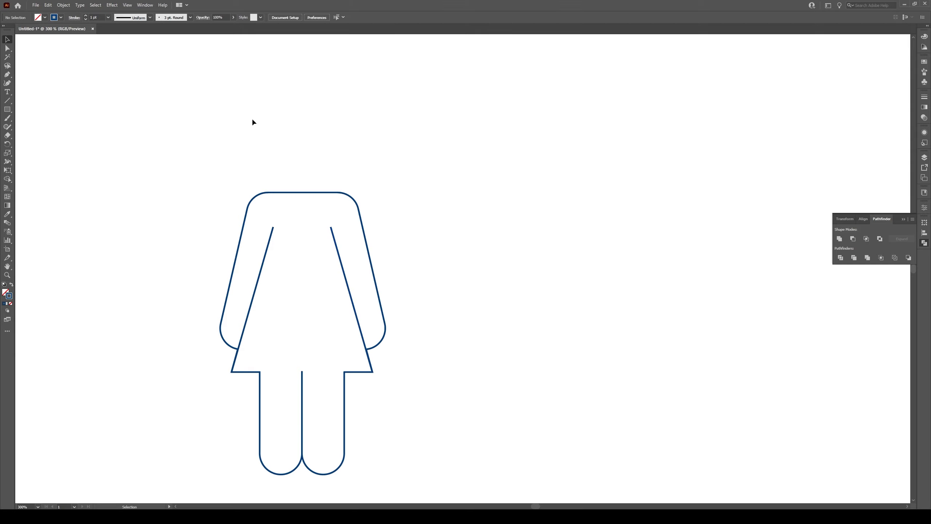
# Draw a 50 pt by 50 pt circle and place it above the shoulders as the head.
pyautogui.click(8, 109)
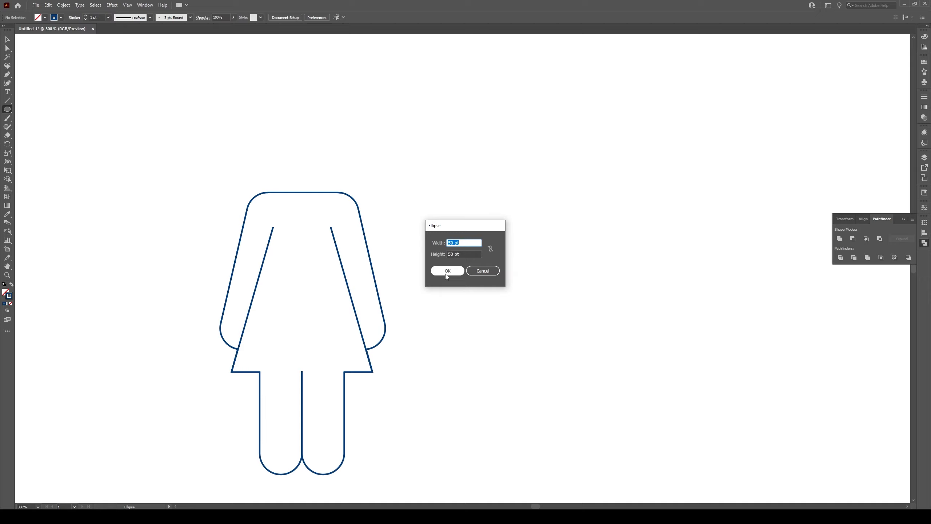
pyautogui.click(447, 270)
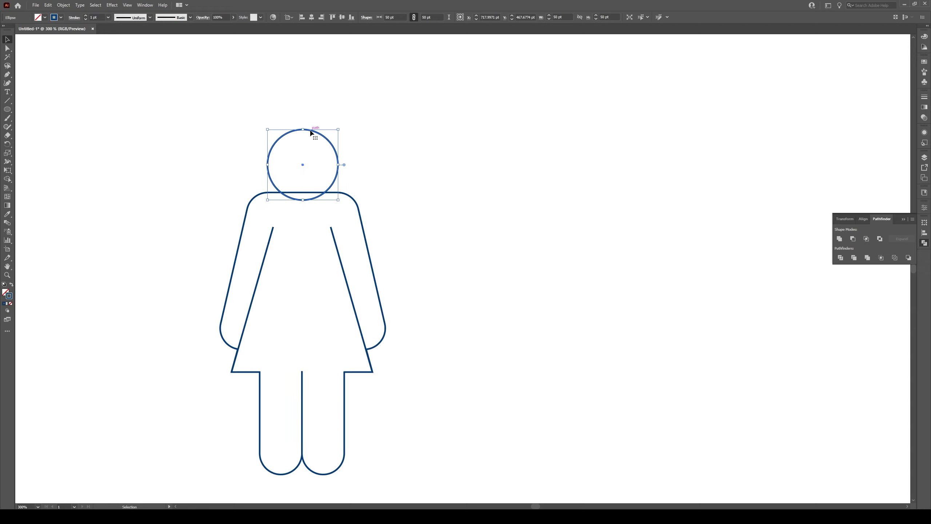
pyautogui.moveTo(303, 164); pyautogui.dragTo(303, 138)
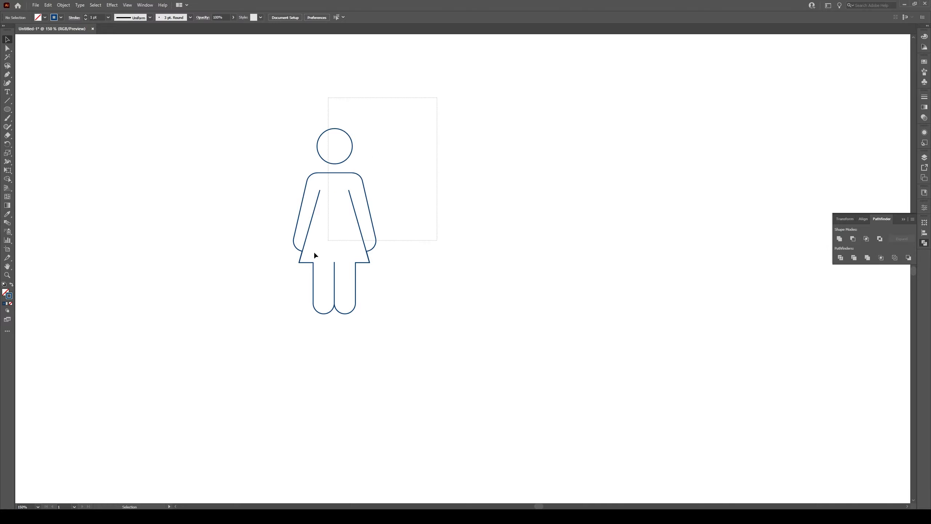
# Duplicate the whole woman figure to the right.
pyautogui.click(334, 243)
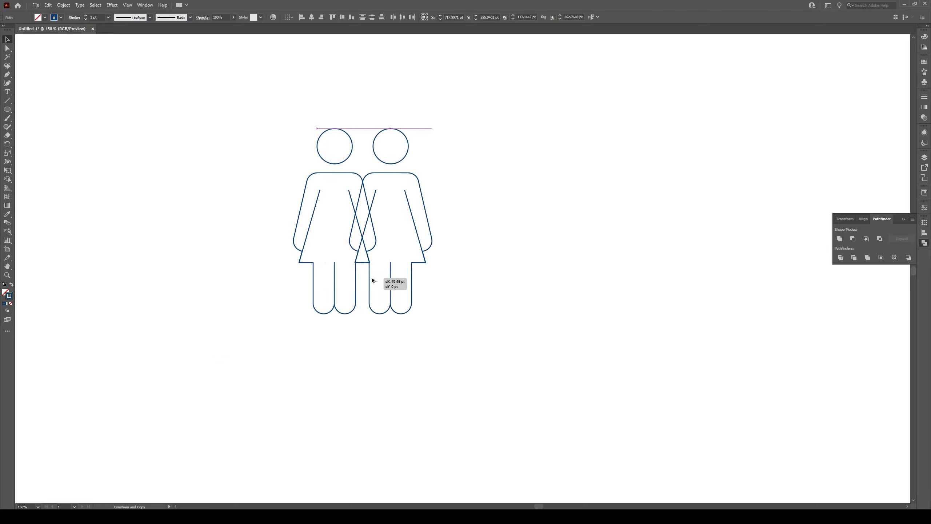
pyautogui.moveTo(370, 214); pyautogui.dragTo(487, 214)
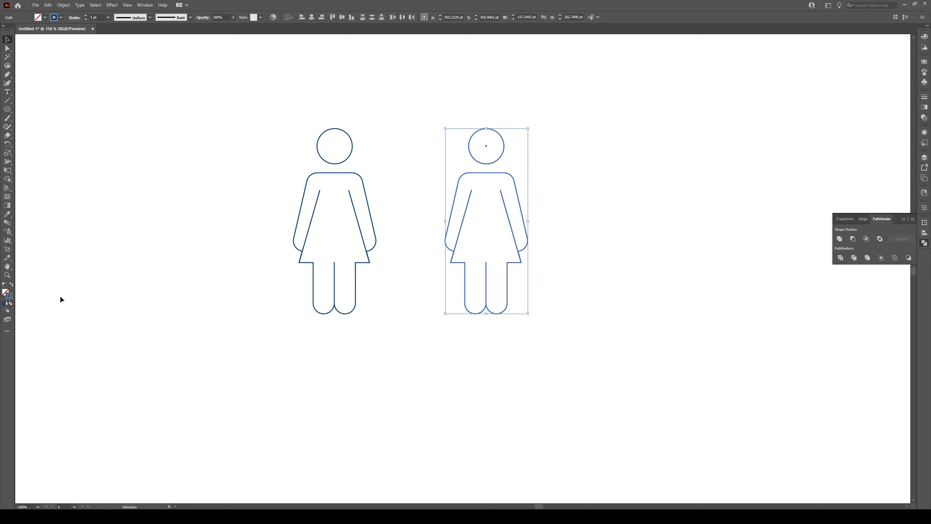
pyautogui.moveTo(11, 287)
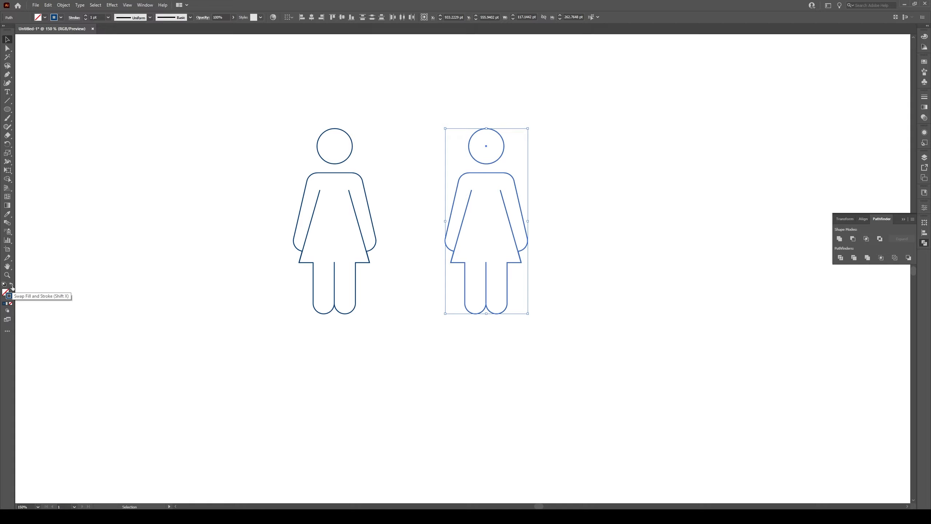
# Make the copy solid blue with a white stroke for the inner lines.
pyautogui.click(9, 295)
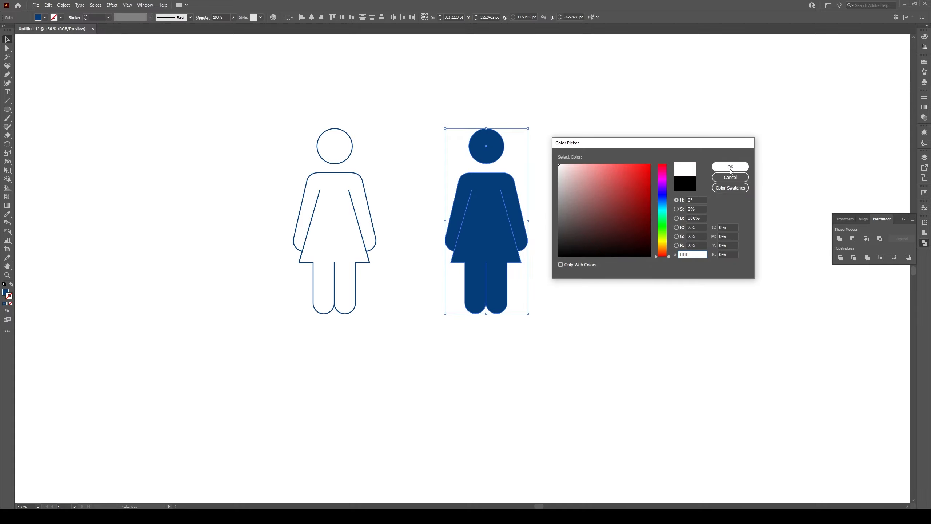
pyautogui.click(730, 166)
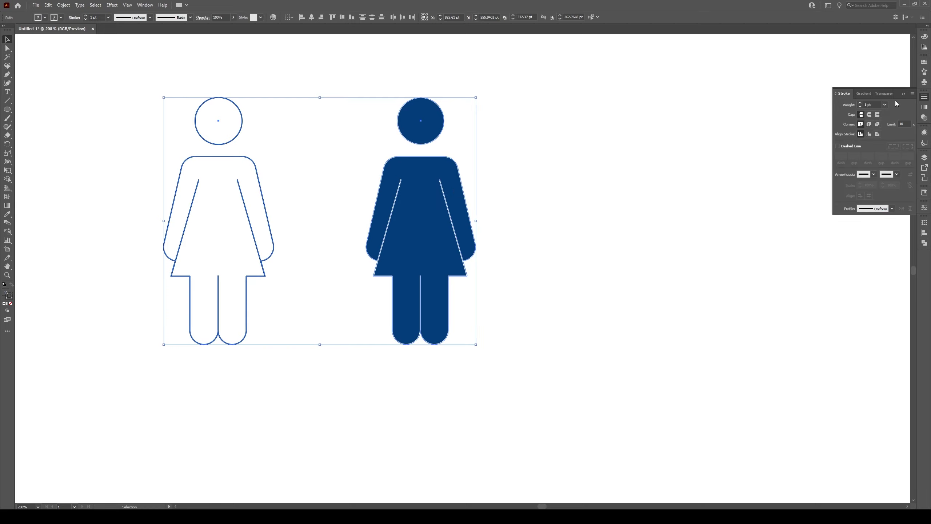
pyautogui.moveTo(870, 114)
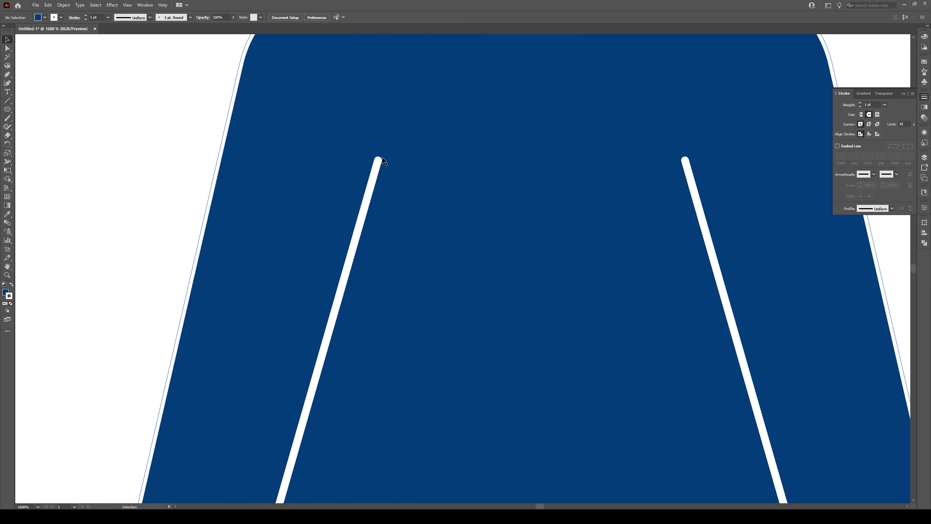
pyautogui.moveTo(454, 173)
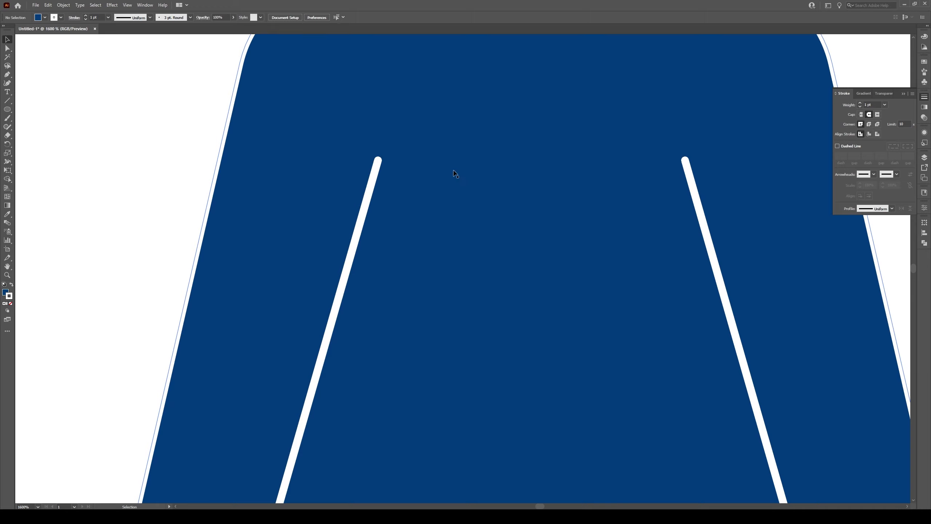